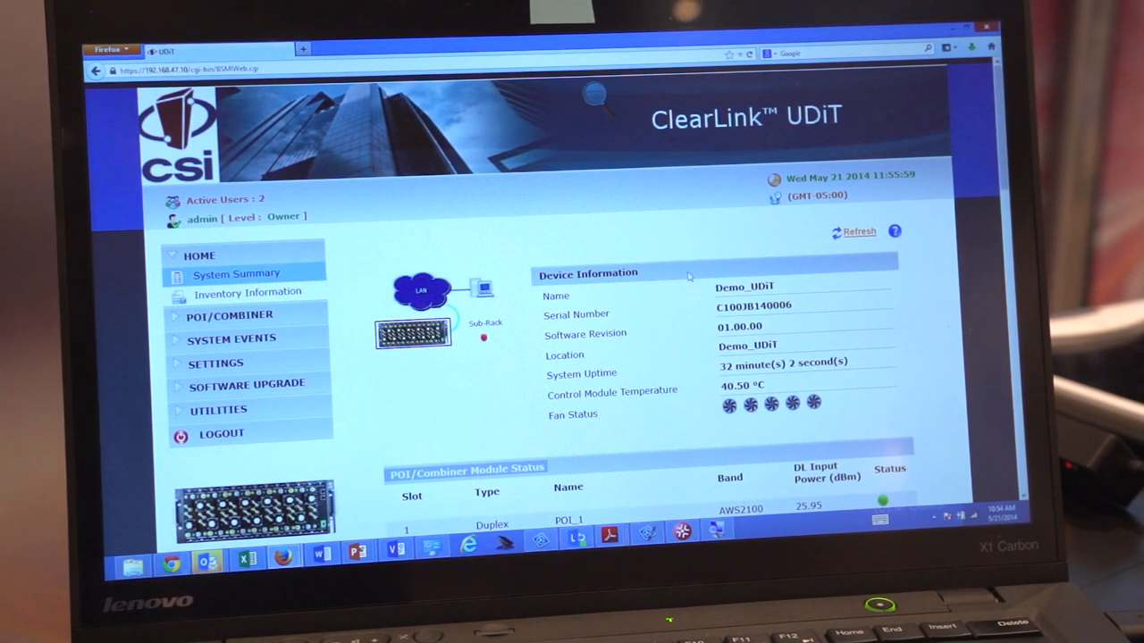
Scroll down to the POI/Combiner Module Status table to reach POI_2's red status indicator.
{"action": "scroll", "scroll_direction": "down", "scroll_amount": 3}
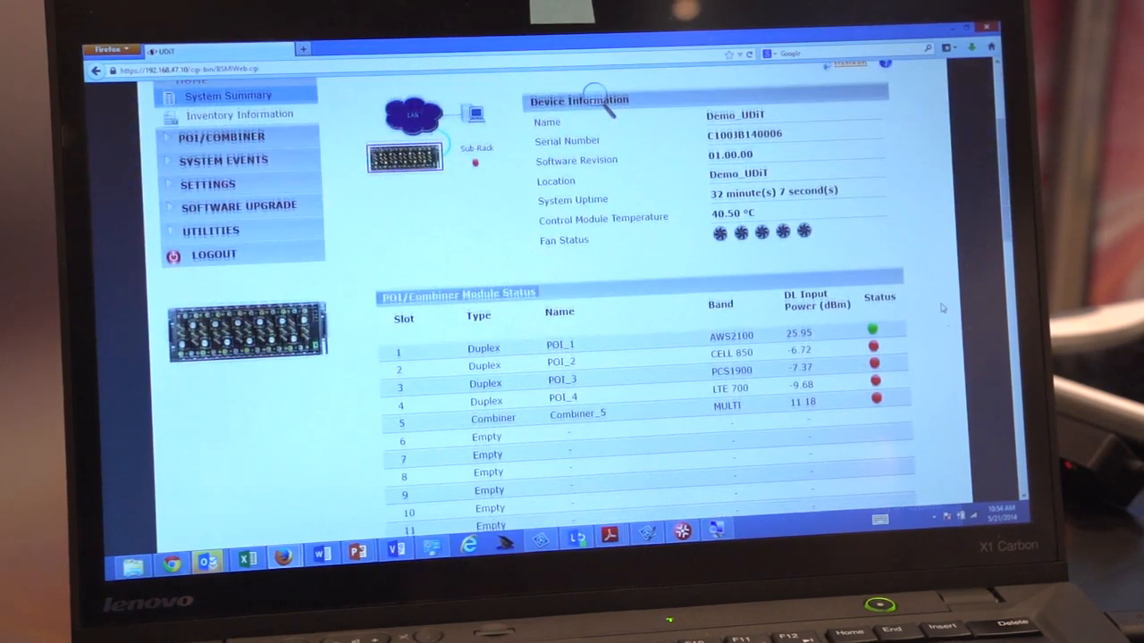
{"action": "scroll", "scroll_direction": "down", "scroll_amount": 3}
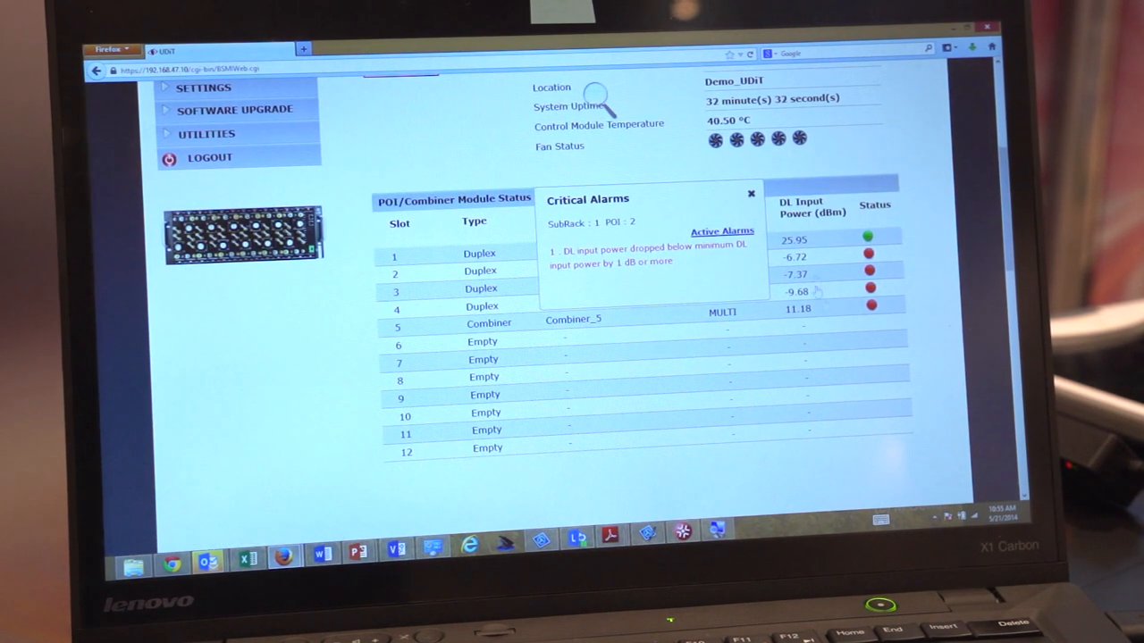
{"action": "left_click", "coordinate": [751, 193]}
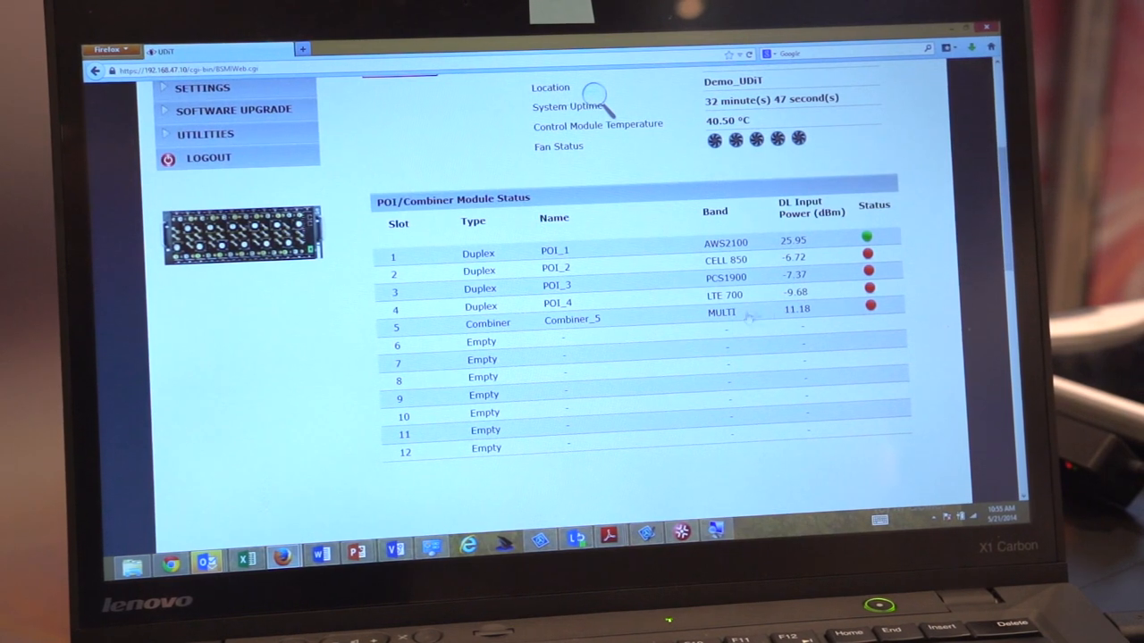
{"action": "mouse_move", "coordinate": [492, 234]}
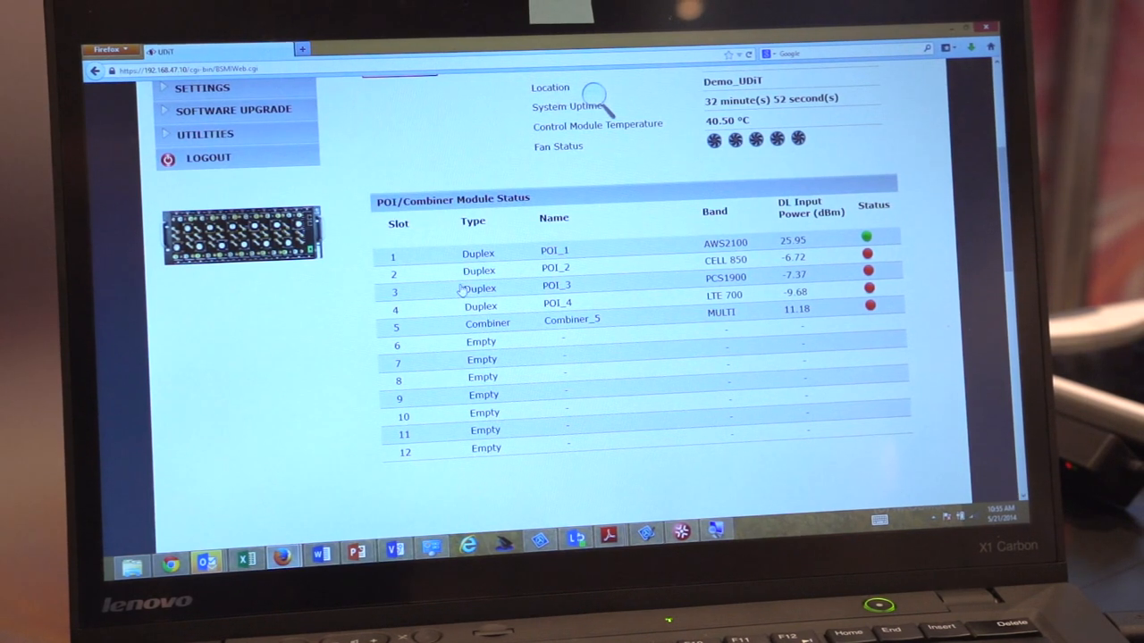
{"action": "mouse_move", "coordinate": [526, 391]}
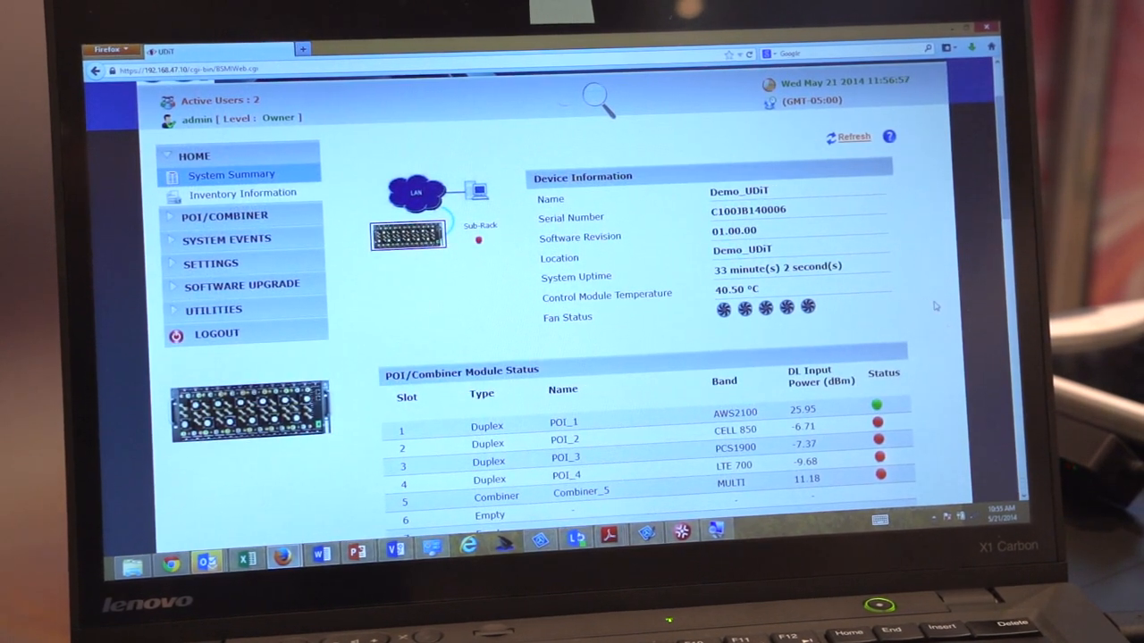
Log out of the admin session, returning to the Logout Success login screen.
{"action": "scroll", "scroll_direction": "down", "scroll_amount": 3}
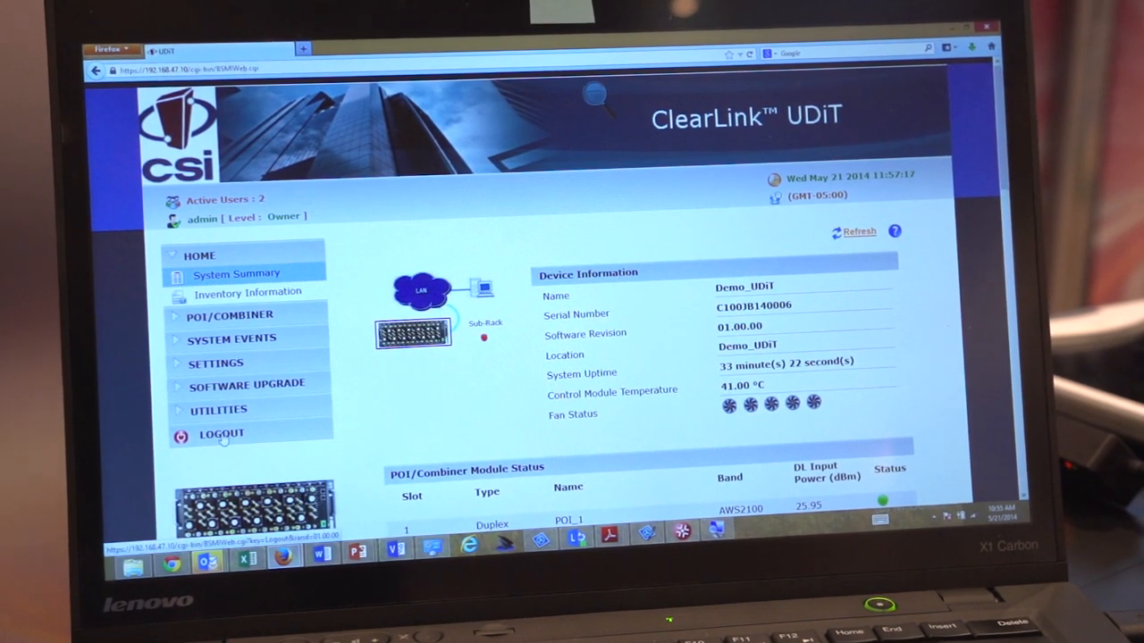
{"action": "left_click", "coordinate": [222, 434]}
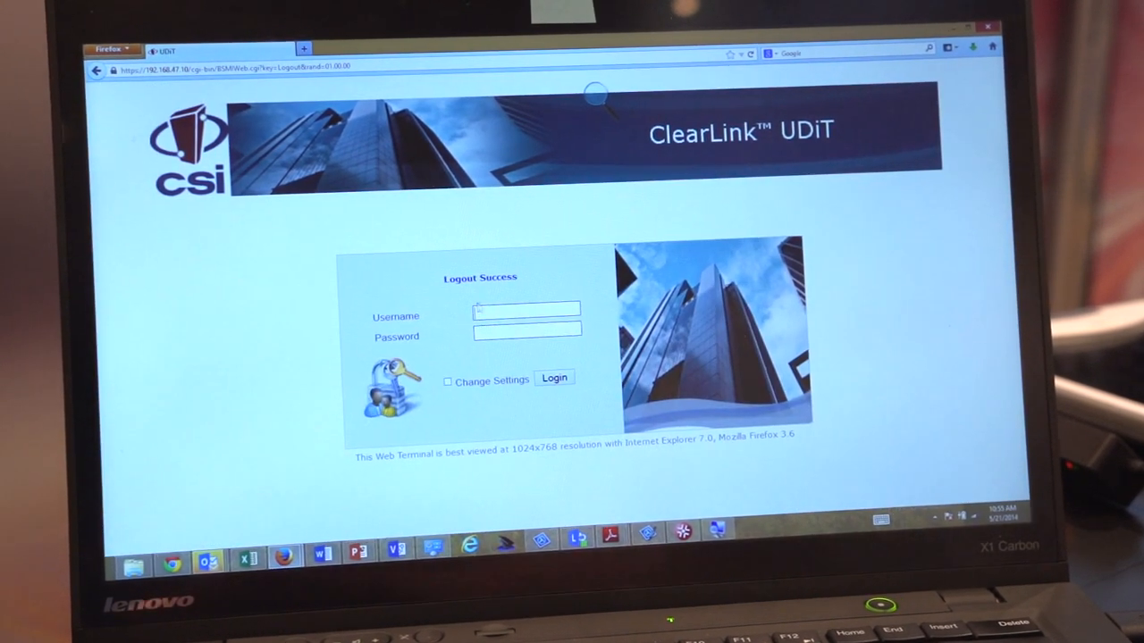
Attempt login as 'wsp1' with the password, which is rejected as invalid credentials.
{"action": "type", "text": "w"}
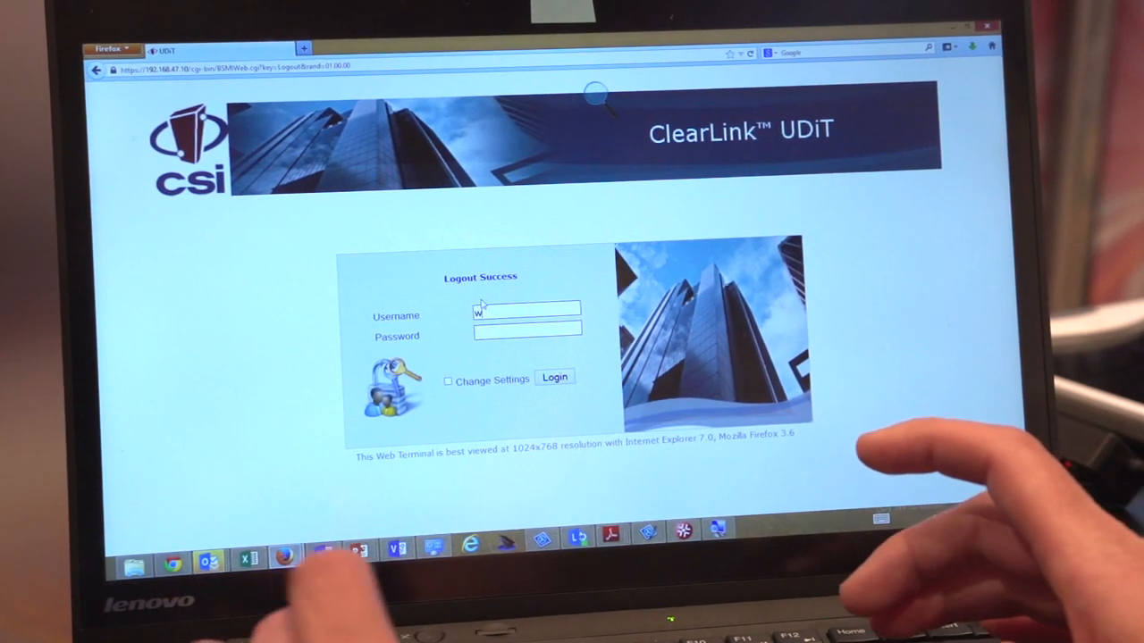
{"action": "type", "text": "sp1"}
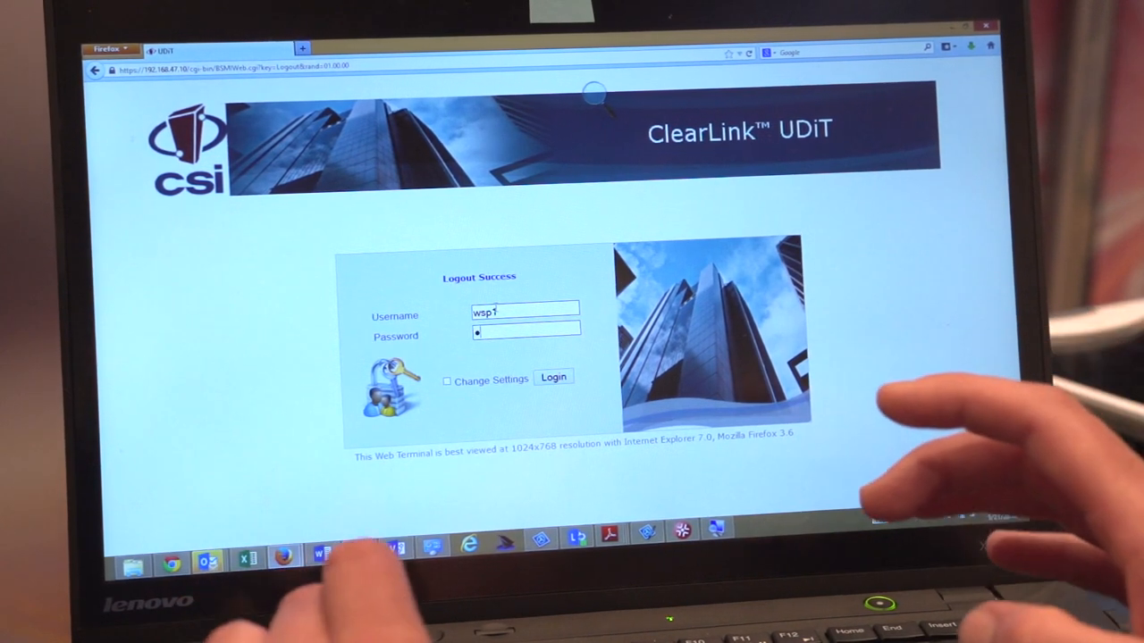
{"action": "type", "text": "•••"}
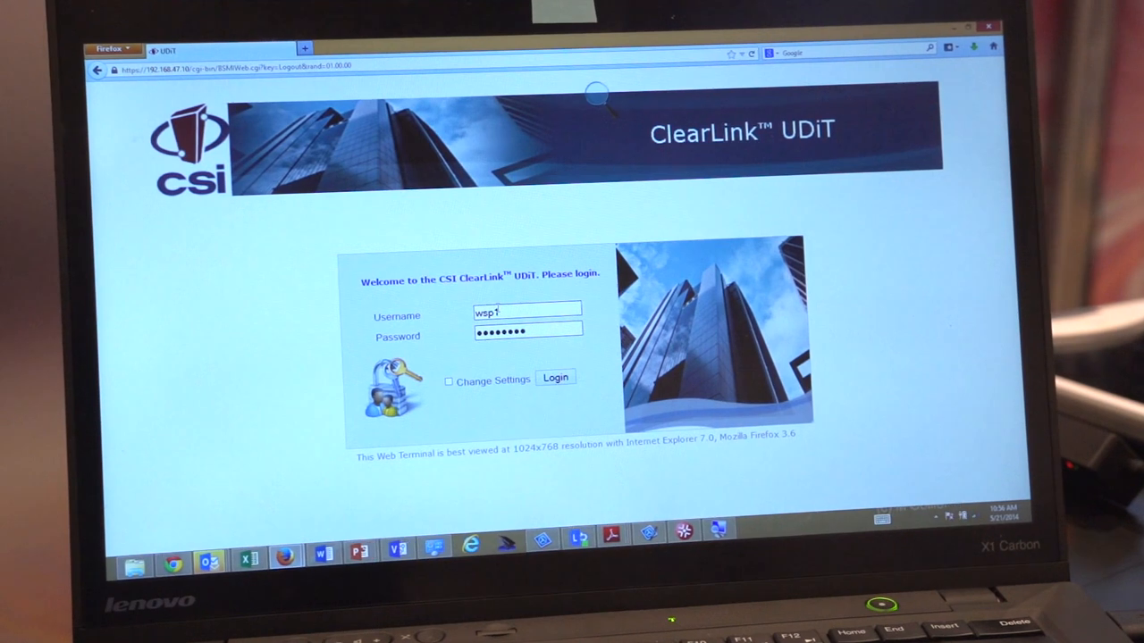
{"action": "left_click", "coordinate": [554, 377]}
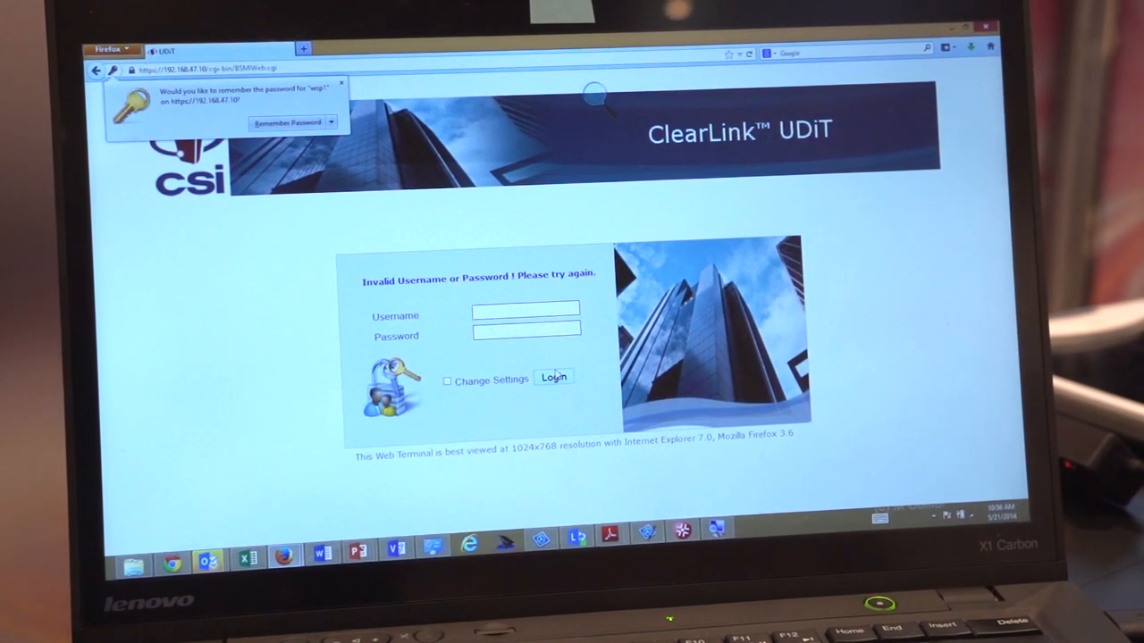
Re-enter the username as 'WSP1' and log in successfully at observer level.
{"action": "left_click", "coordinate": [525, 307]}
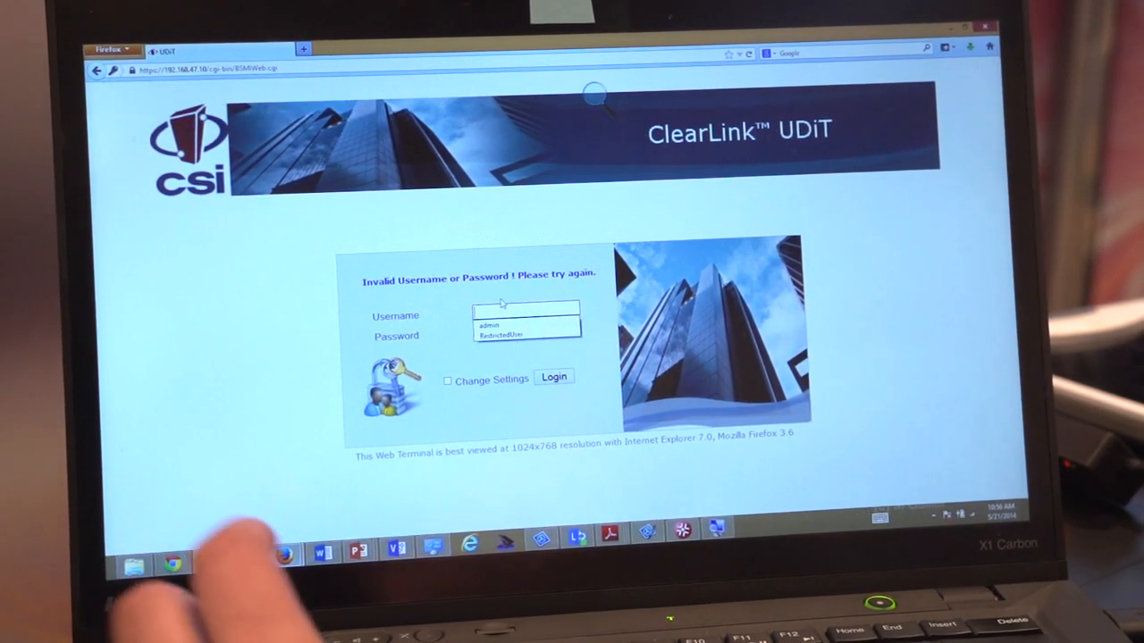
{"action": "type", "text": "WSP1"}
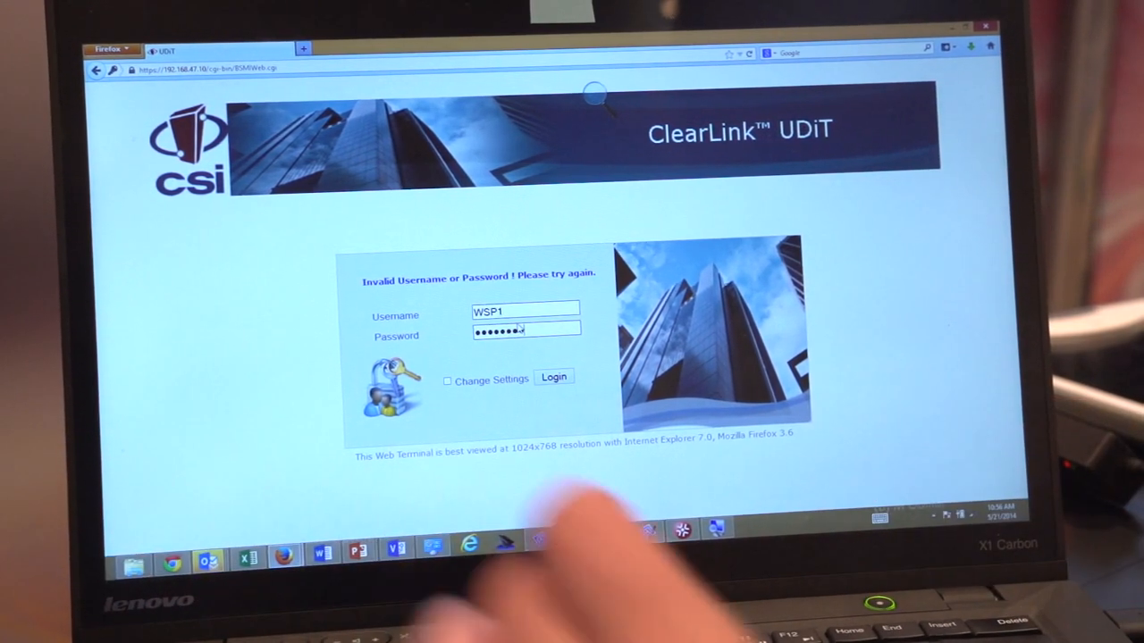
{"action": "left_click", "coordinate": [554, 377]}
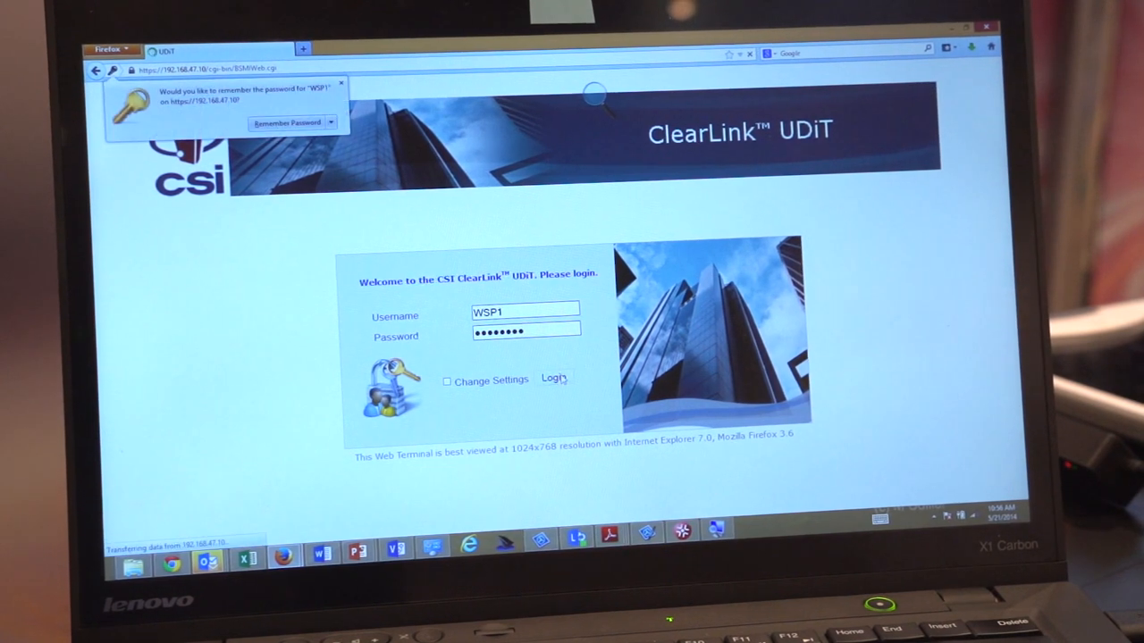
{"action": "left_click", "coordinate": [552, 377]}
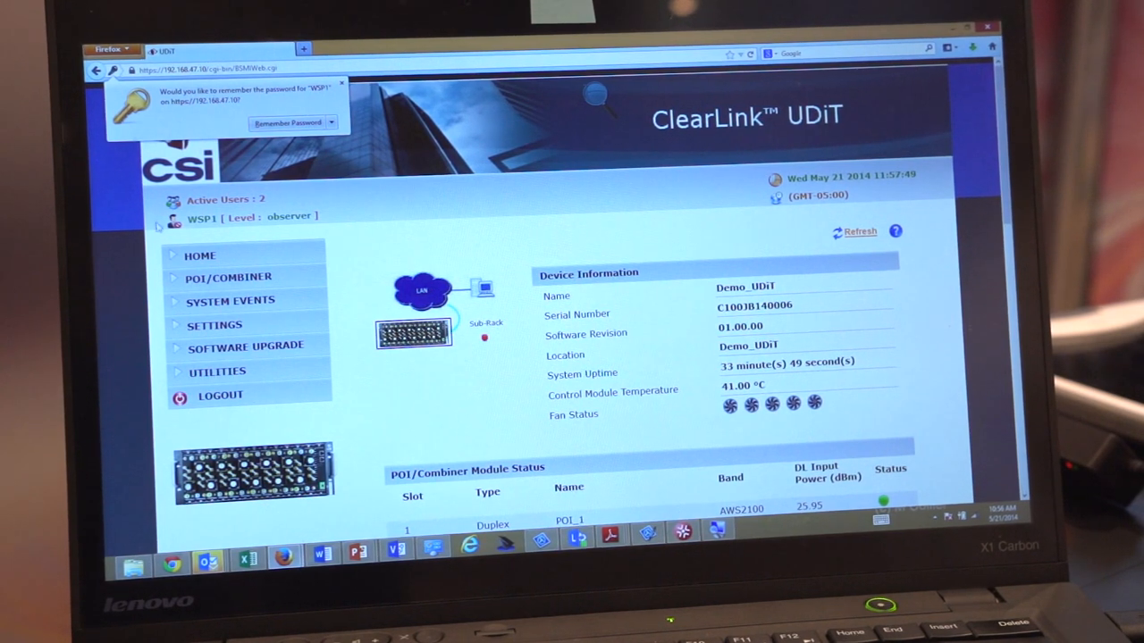
{"action": "mouse_move", "coordinate": [396, 190]}
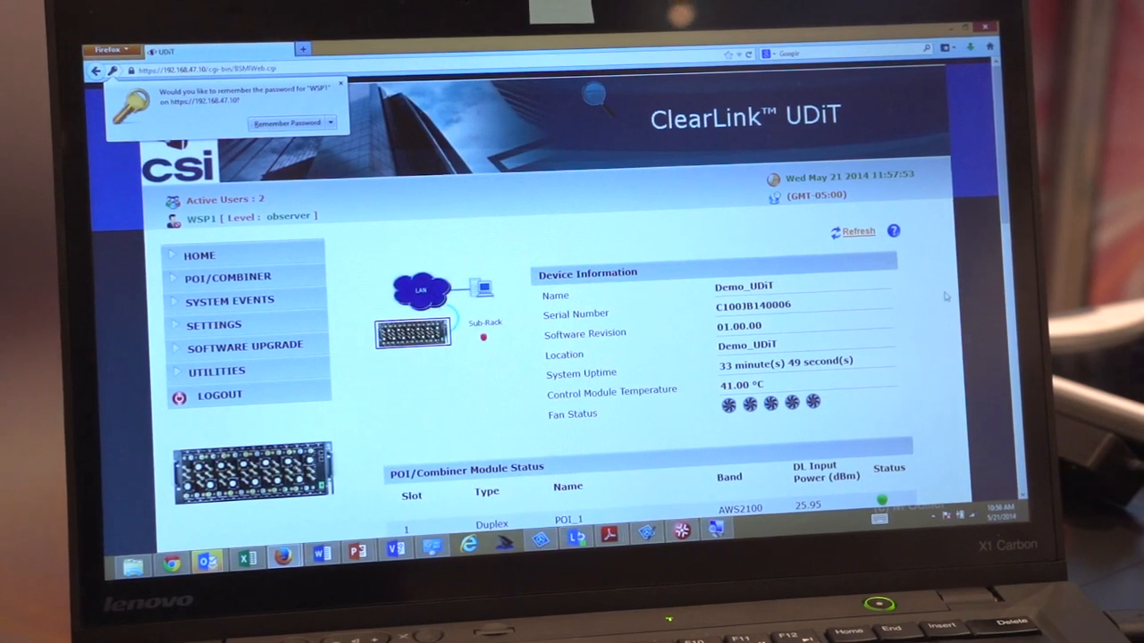
Scroll to the module status table showing slots 2 and 3 as Access Denied for WSP1.
{"action": "scroll", "scroll_direction": "down", "scroll_amount": 3}
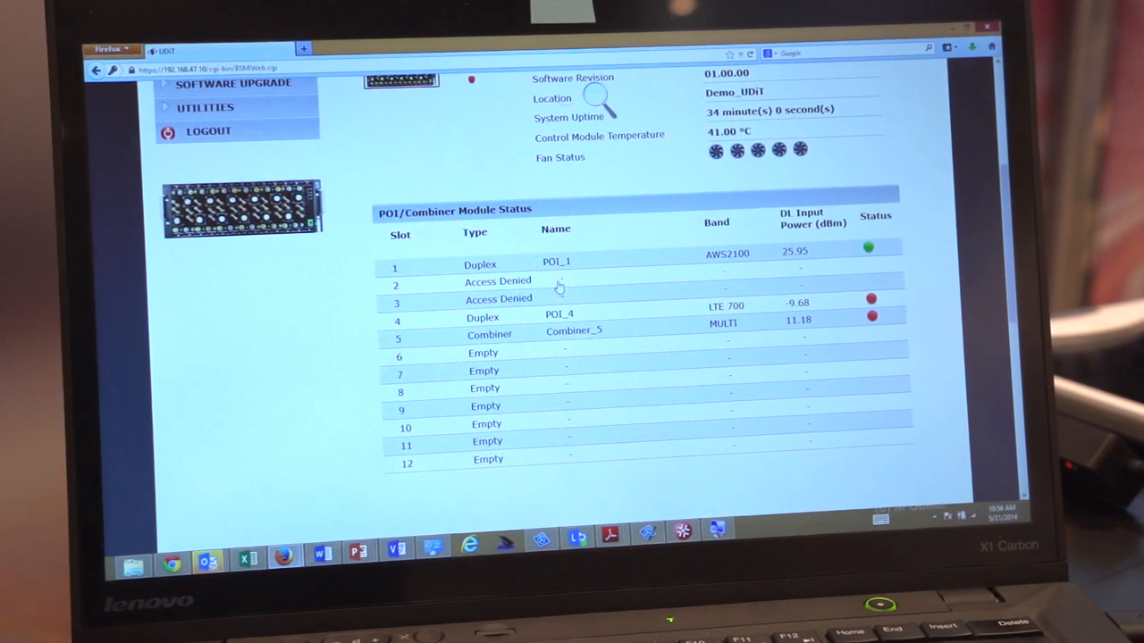
{"action": "mouse_move", "coordinate": [575, 297]}
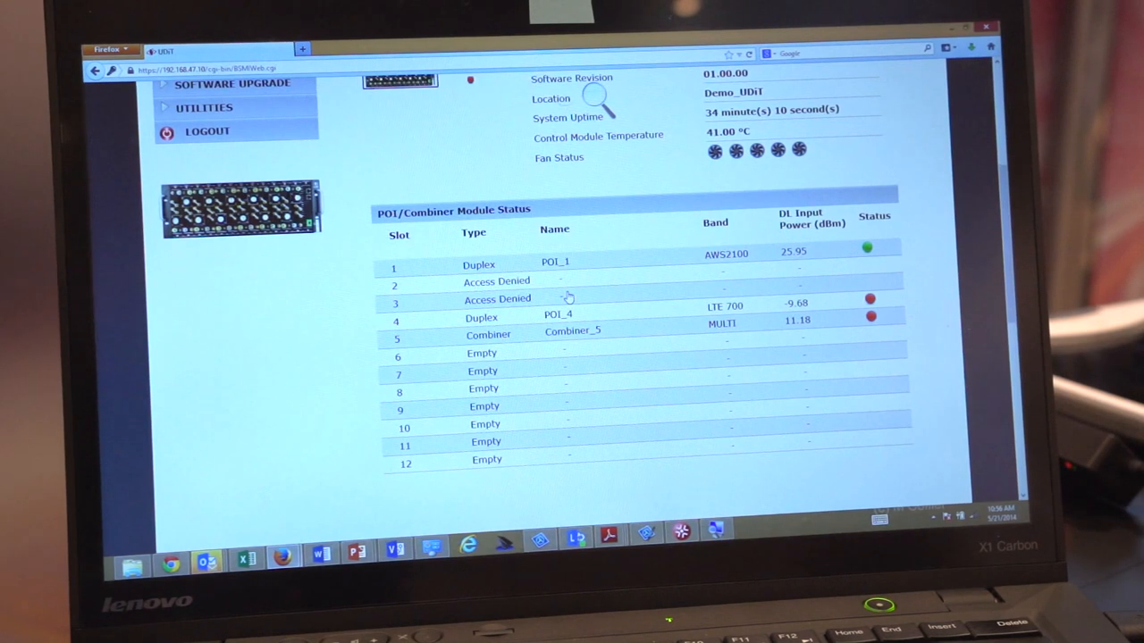
{"action": "mouse_move", "coordinate": [522, 370]}
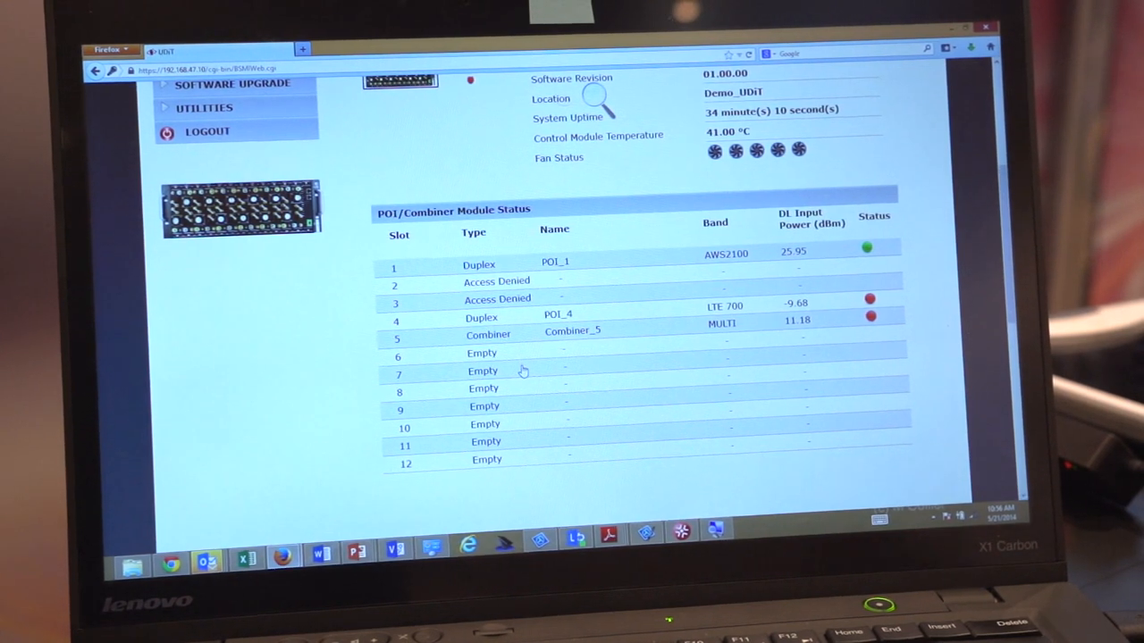